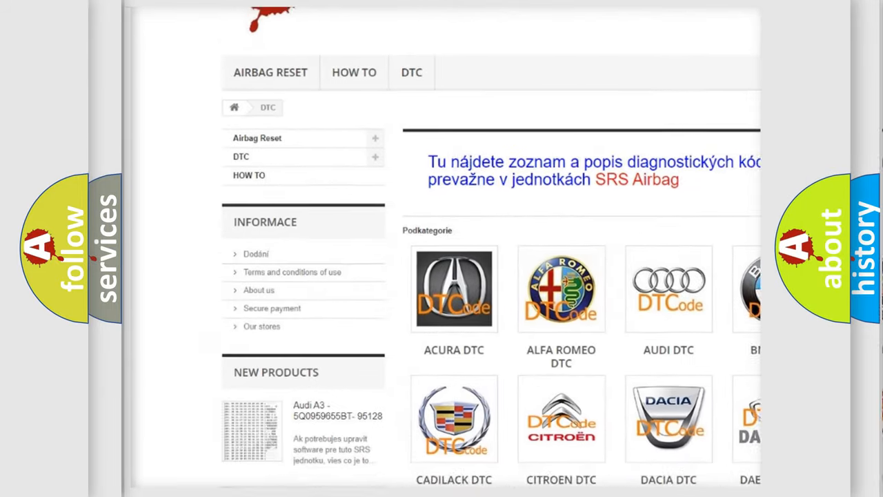
- Scroll the DTC page past the manufacturer logos down to the B-series code table
scroll(down, 3)
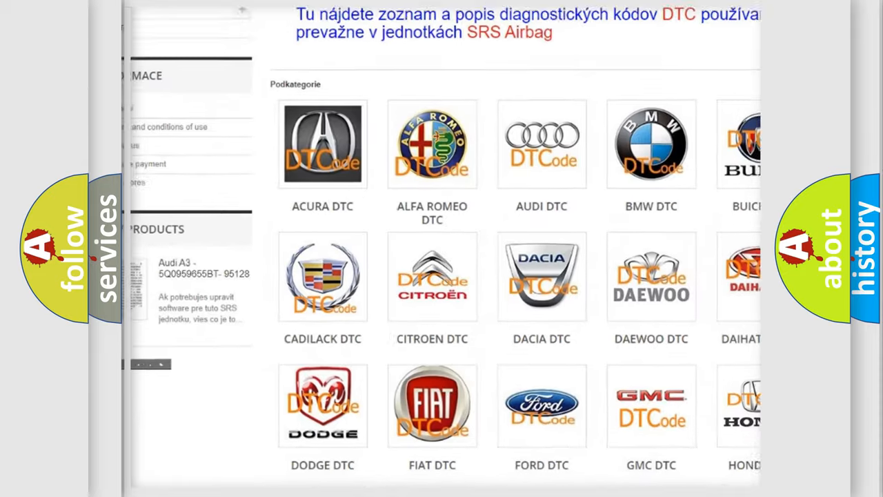
scroll(down, 3)
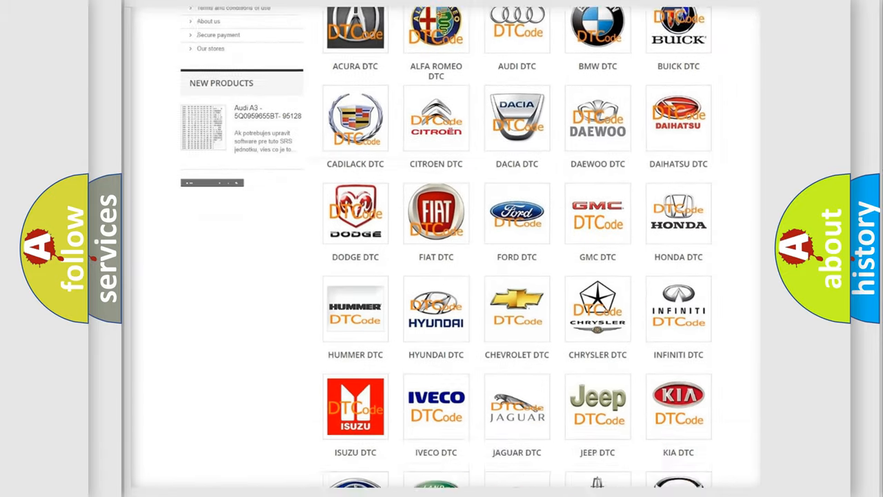
scroll(down, 3)
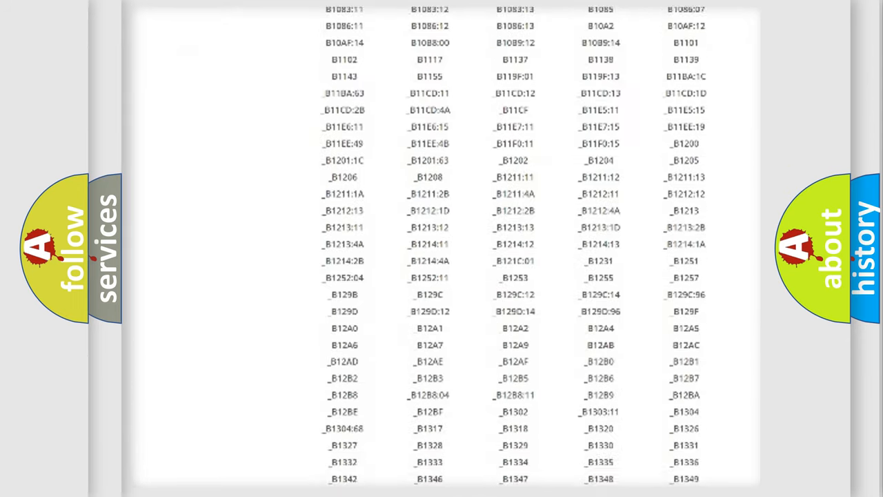
scroll(down, 3)
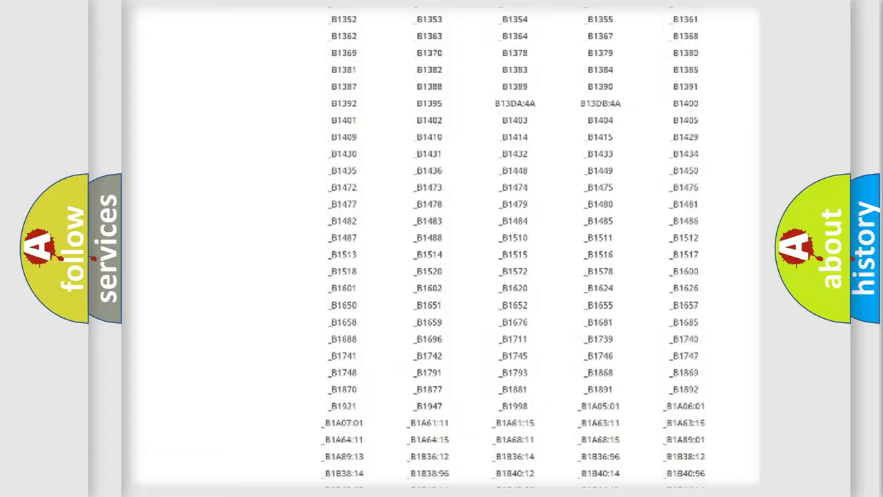
scroll(up, 3)
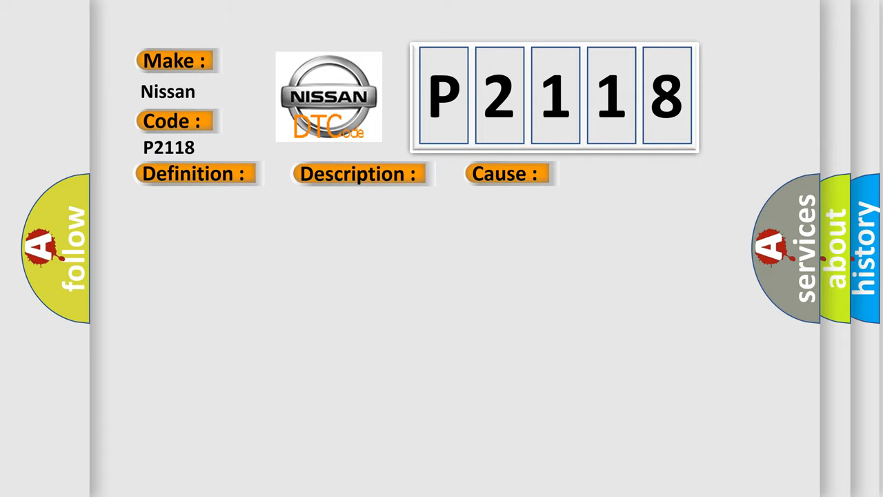
- Reveal the P2118 definition: class 2 serial data circuit shorted high or low
click(195, 174)
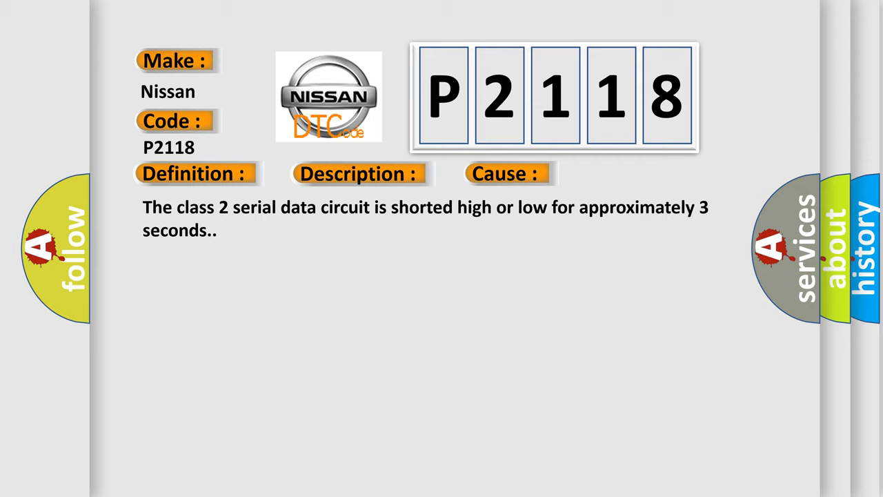